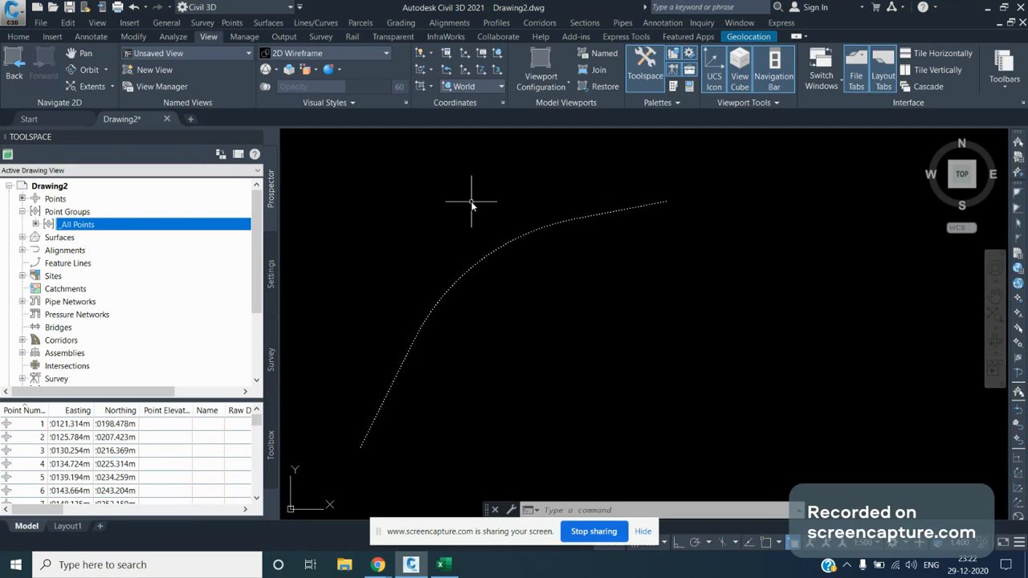
mouse_move(464, 422)
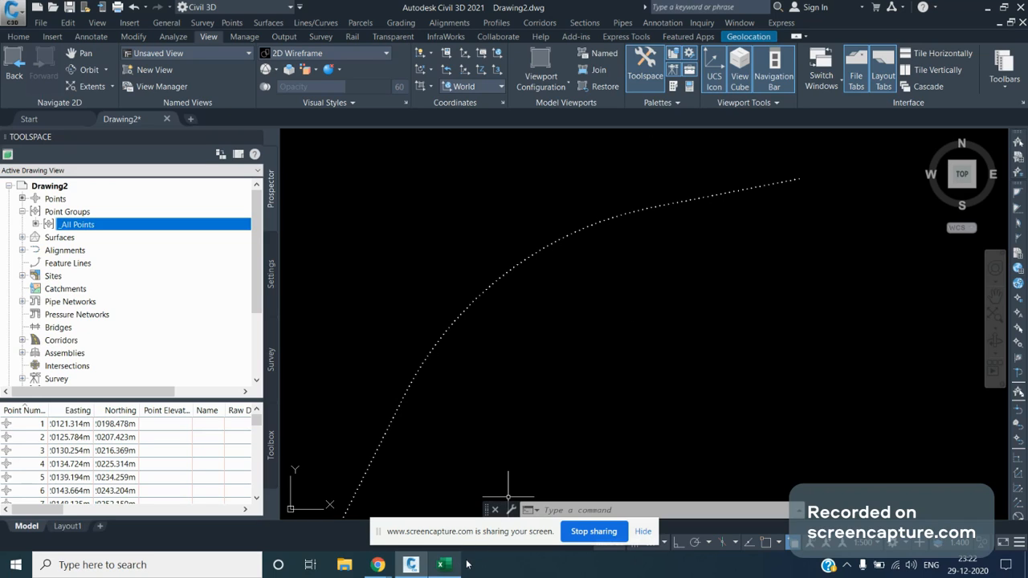
Unhide Excel column D to inspect its CONCATENATE formula joining number, easting and northing.
left_click(444, 564)
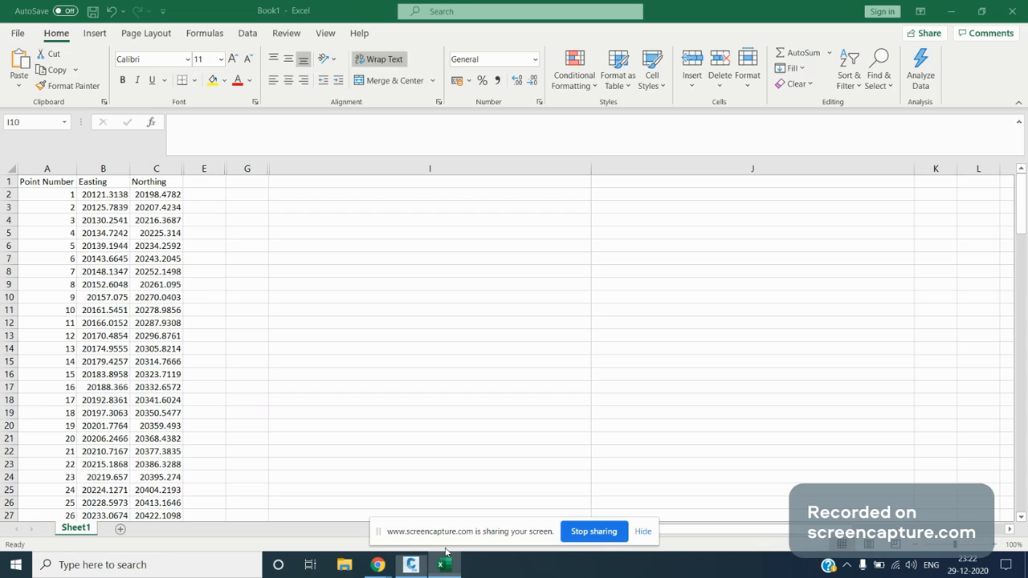
left_click(429, 297)
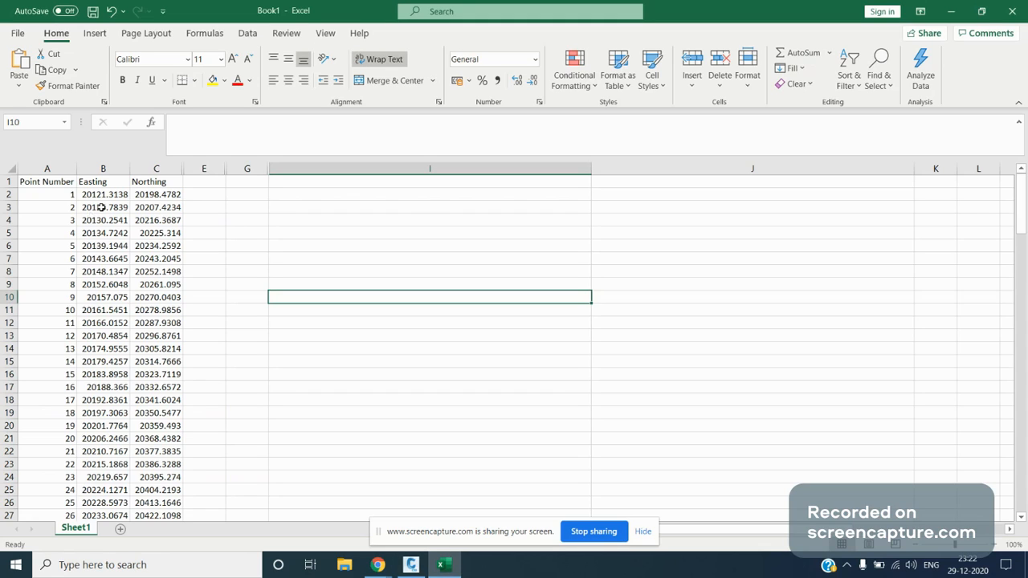
mouse_move(128, 207)
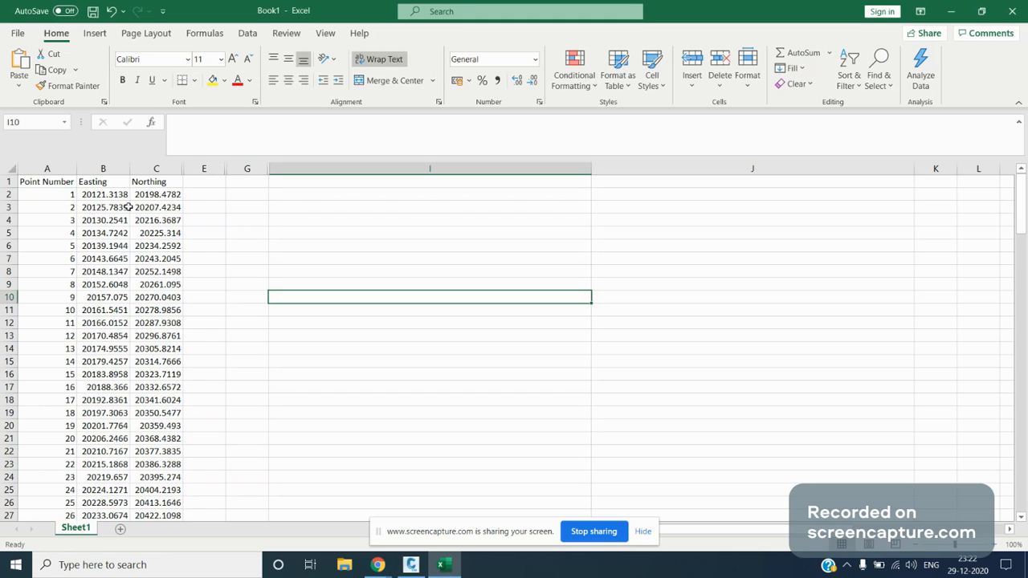
right_click(155, 167)
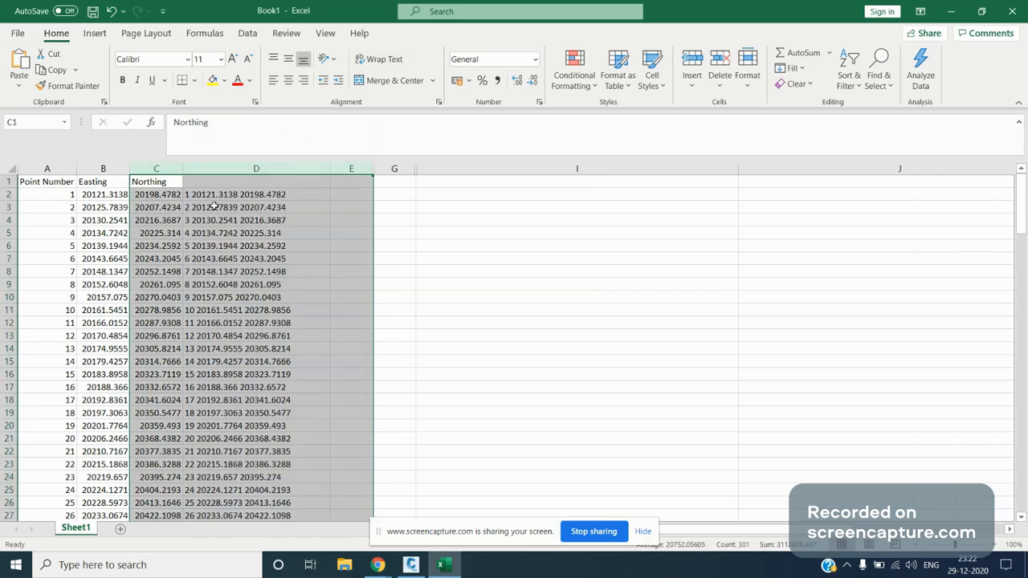
left_click(256, 193)
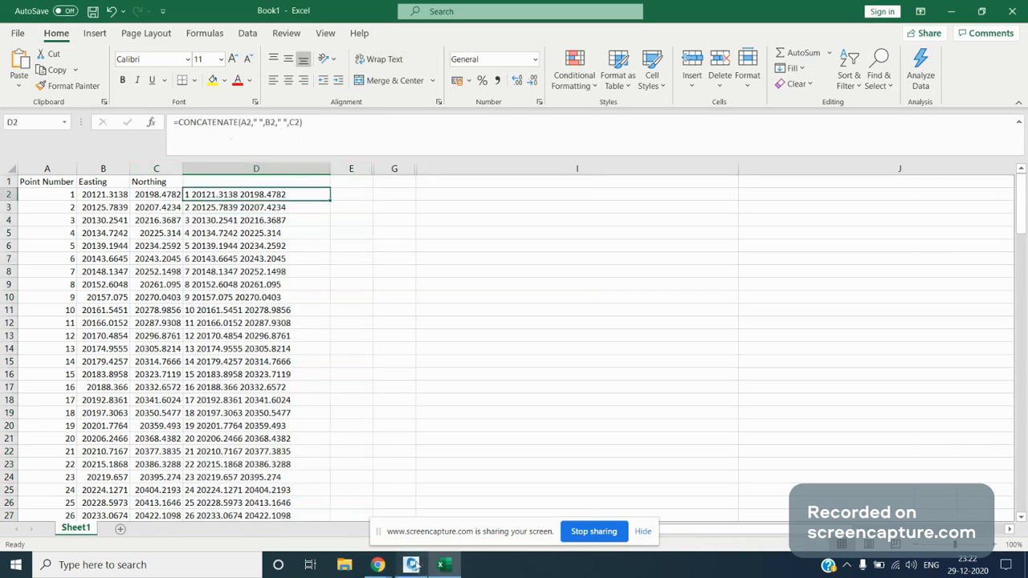
left_click(412, 565)
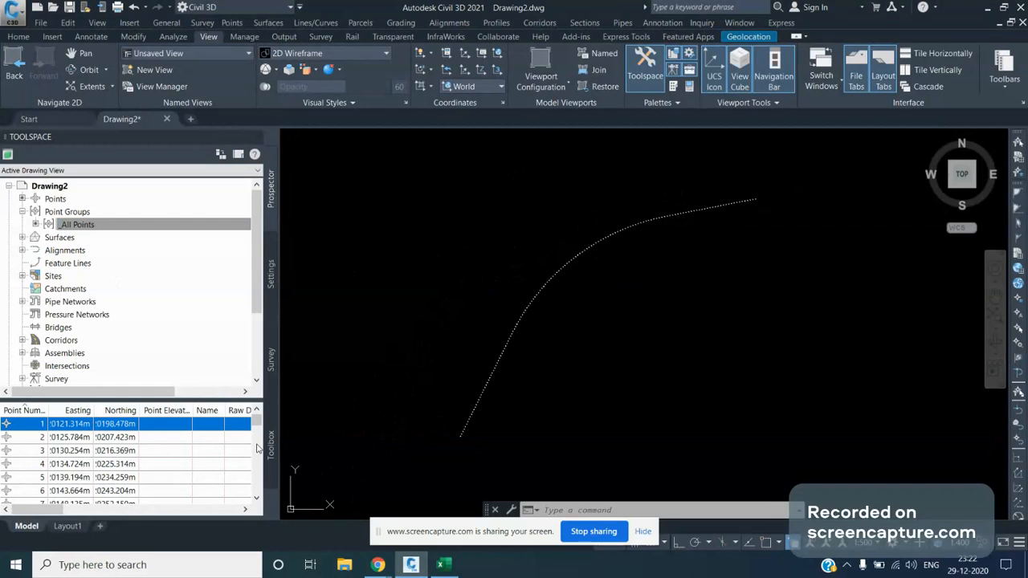
scroll("down", 3)
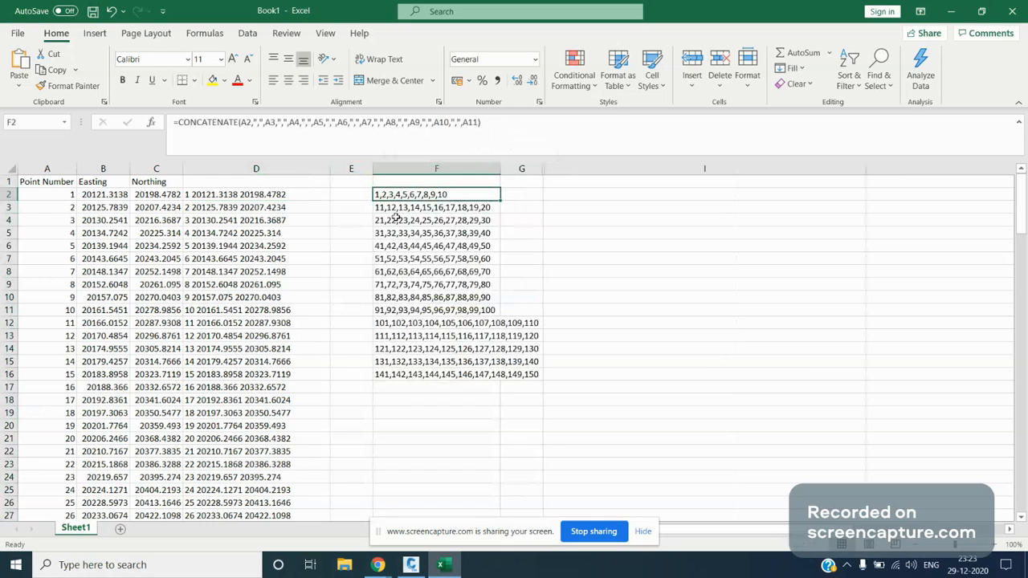
mouse_move(217, 129)
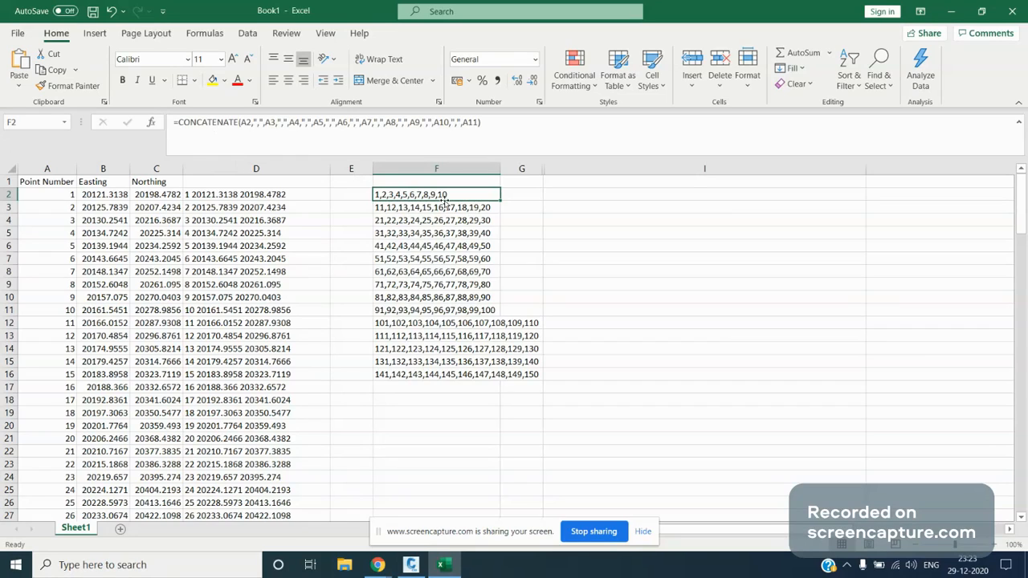
Check column F's CONCATENATE formulas, then unhide column H and select its combined point list.
left_click(436, 207)
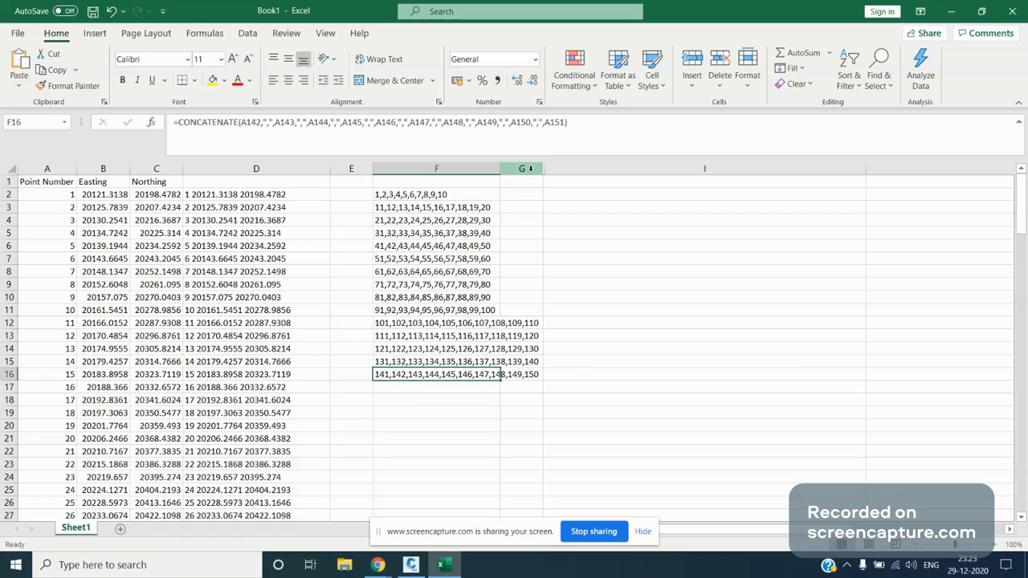
right_click(522, 168)
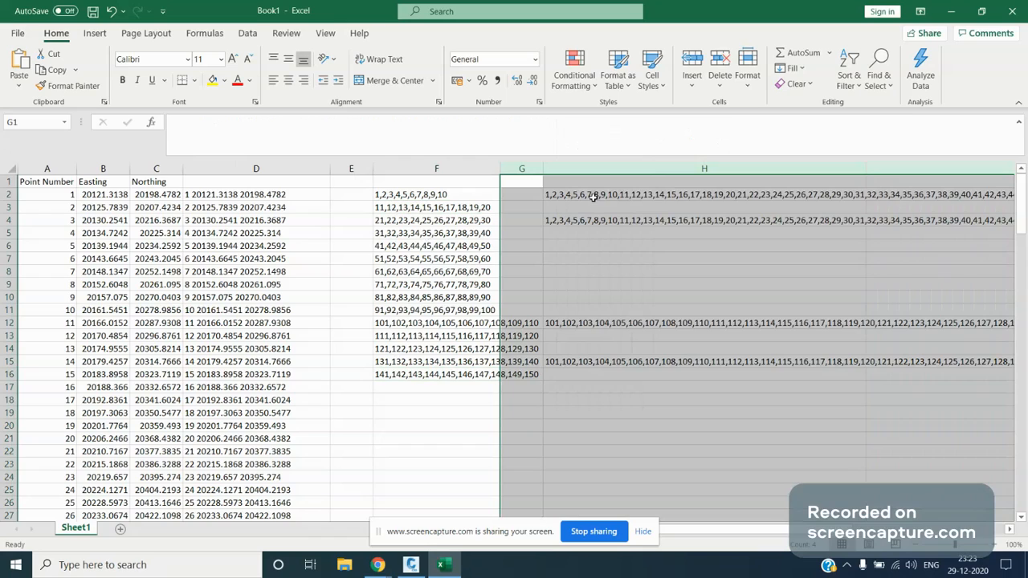
left_click(704, 220)
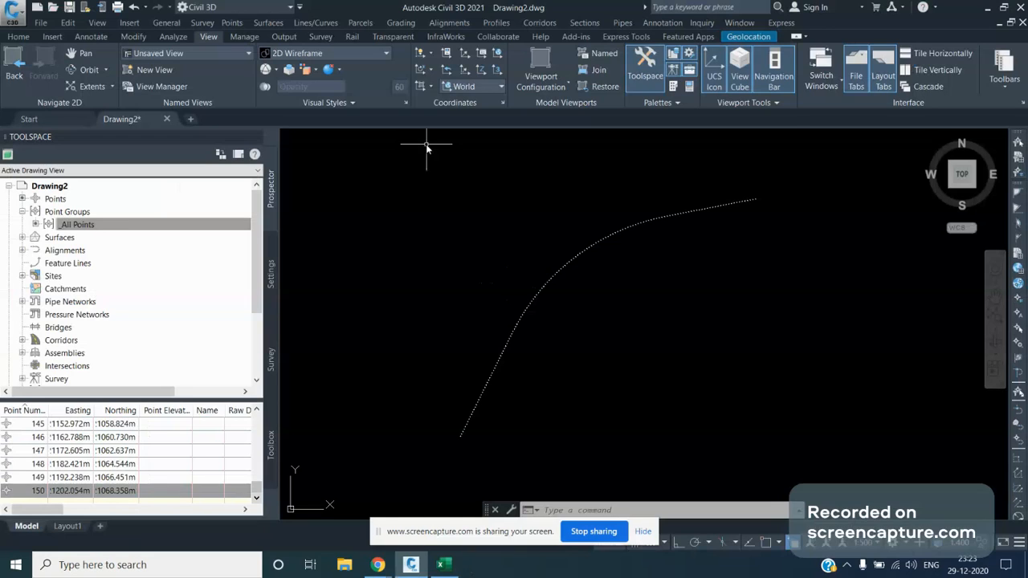
Draw lines through points 1–150 with Line by Point # Range using the pasted list.
left_click(316, 22)
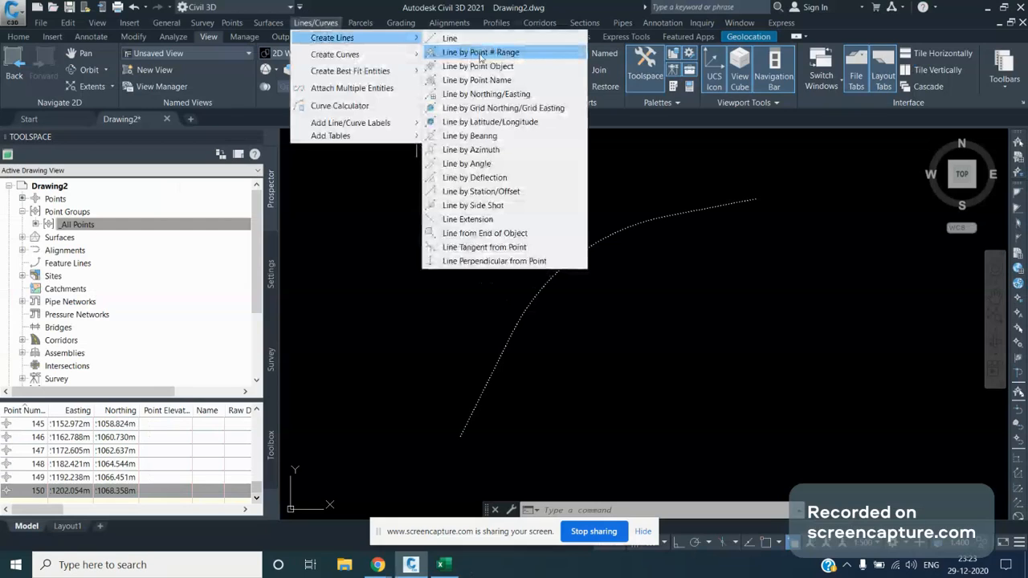
left_click(480, 52)
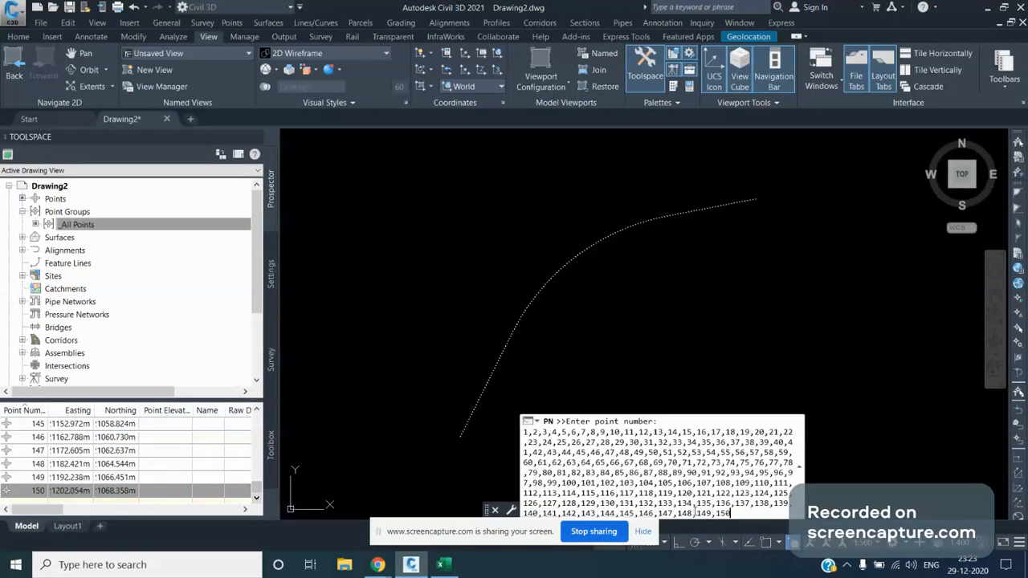
key("enter")
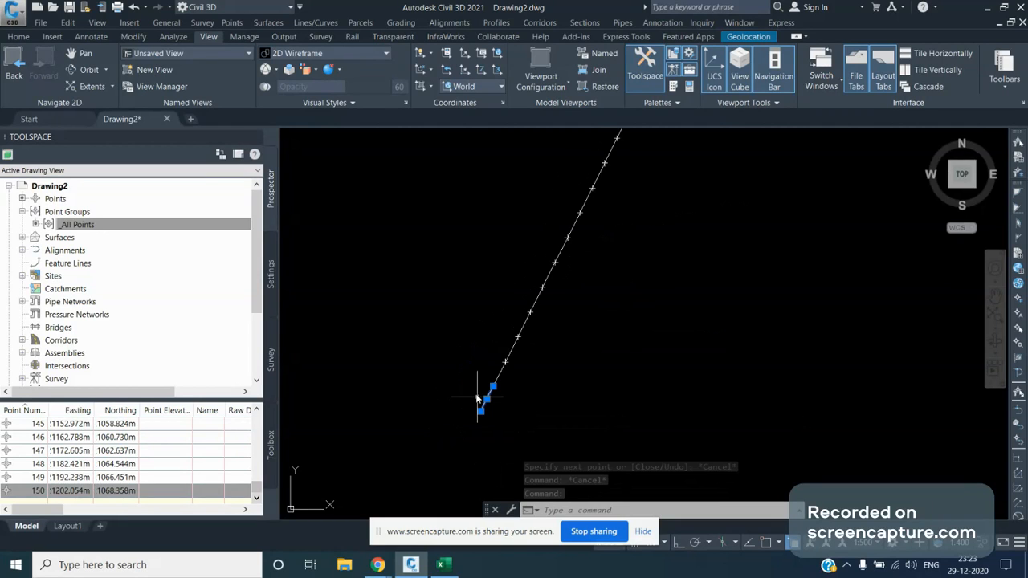
Select all similar connecting lines from a drawn line's right-click menu.
right_click(486, 393)
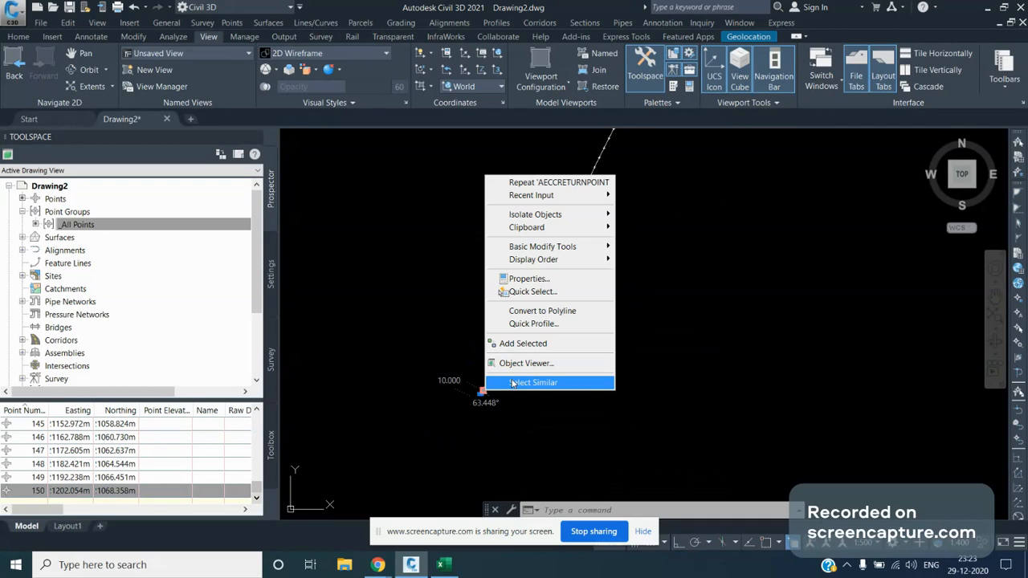
left_click(533, 382)
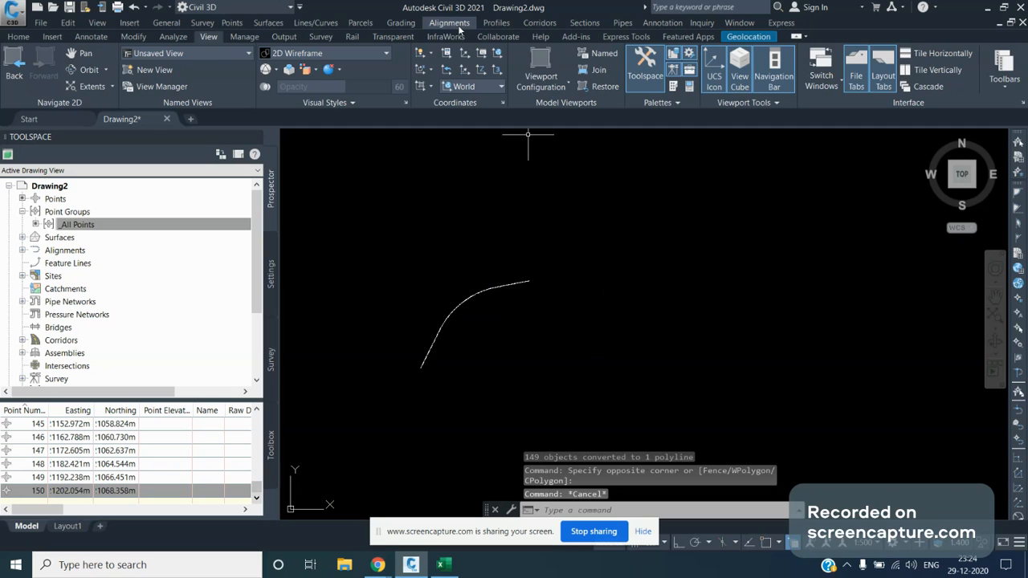
Start Create Alignment from Polyline on the joined polyline and accept its direction.
left_click(449, 23)
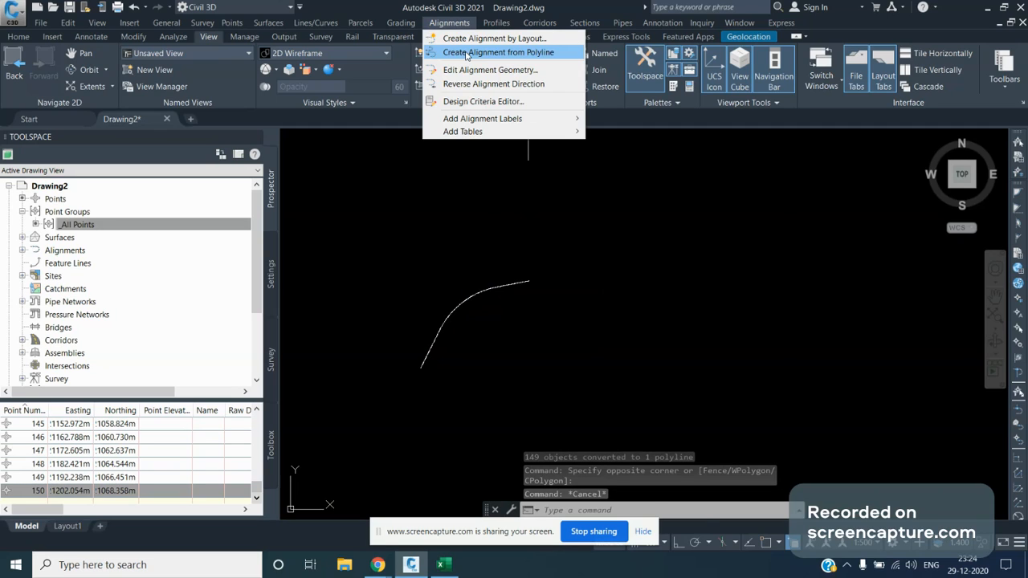
left_click(497, 52)
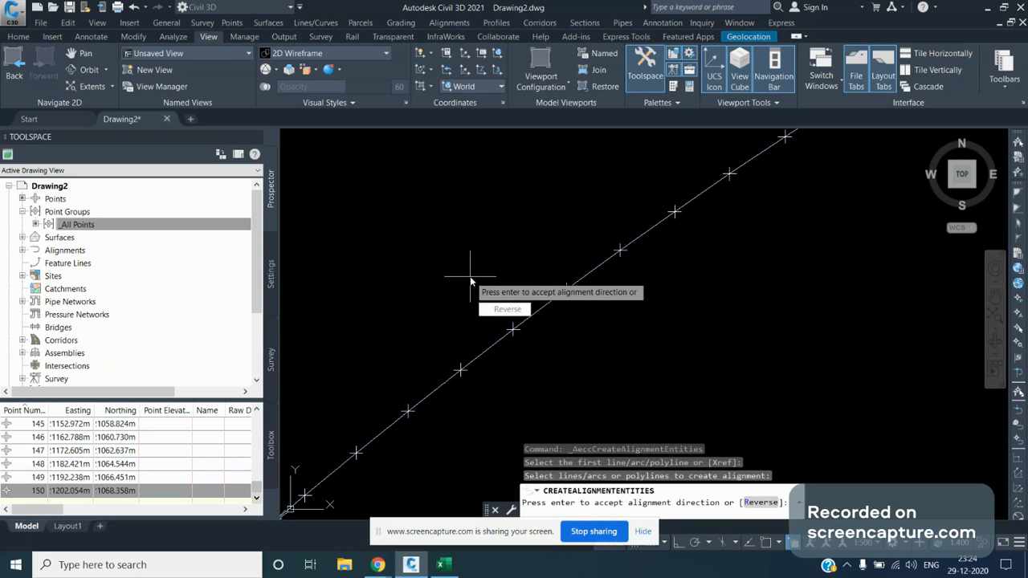
key("enter")
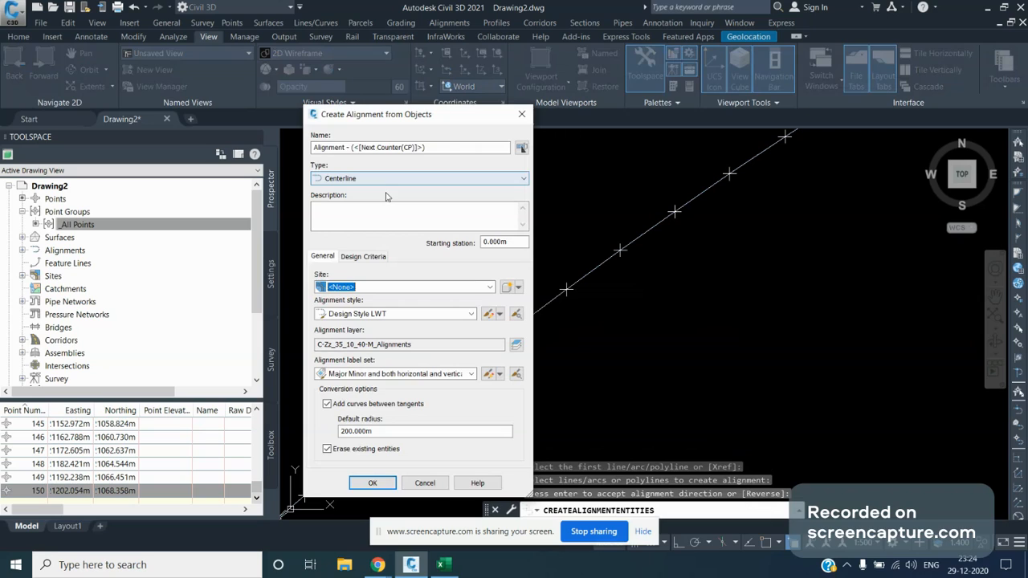
Create the alignment with Add curves between tangents unchecked and Erase existing entities kept.
left_click(326, 404)
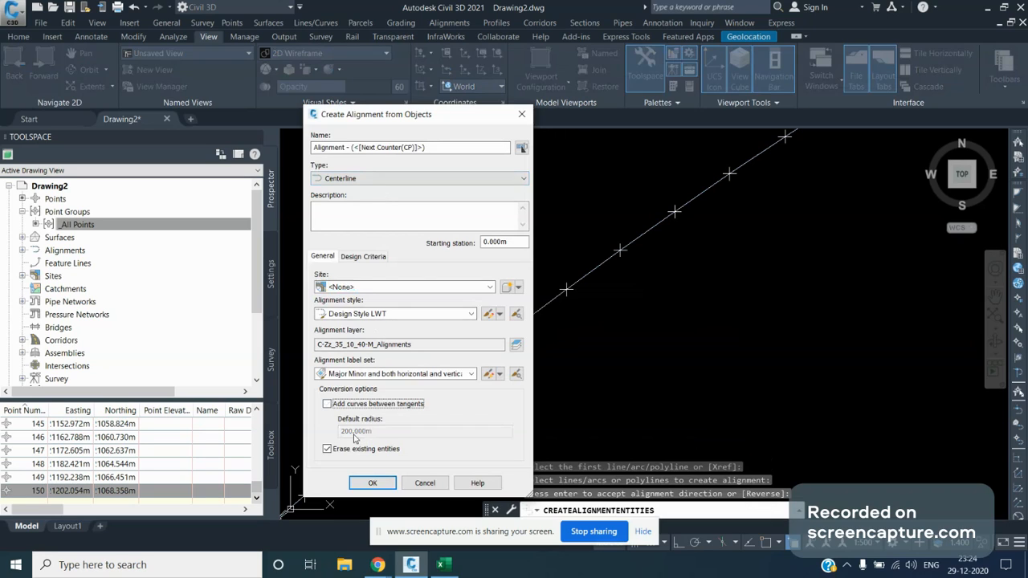
left_click(327, 448)
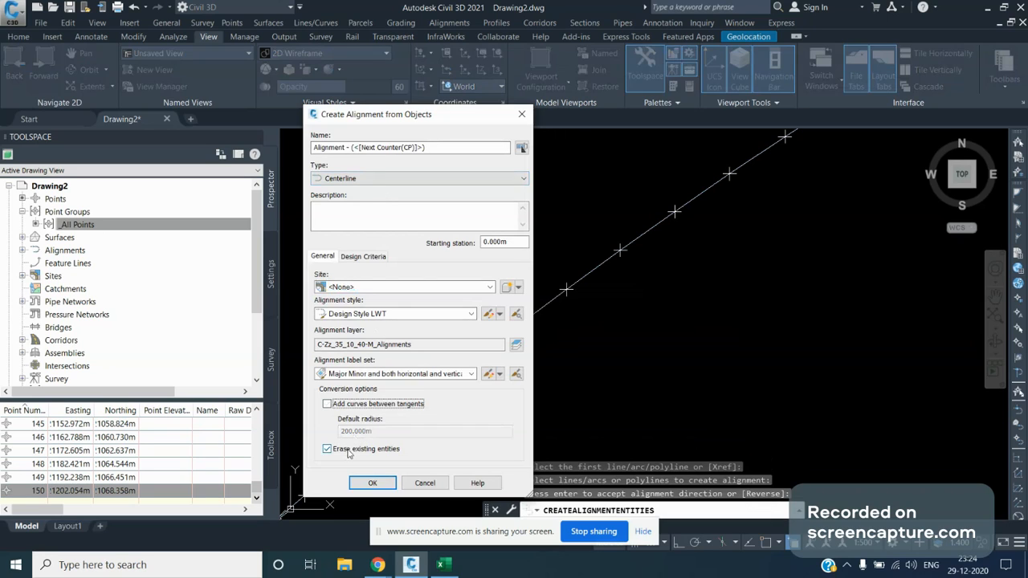
left_click(371, 483)
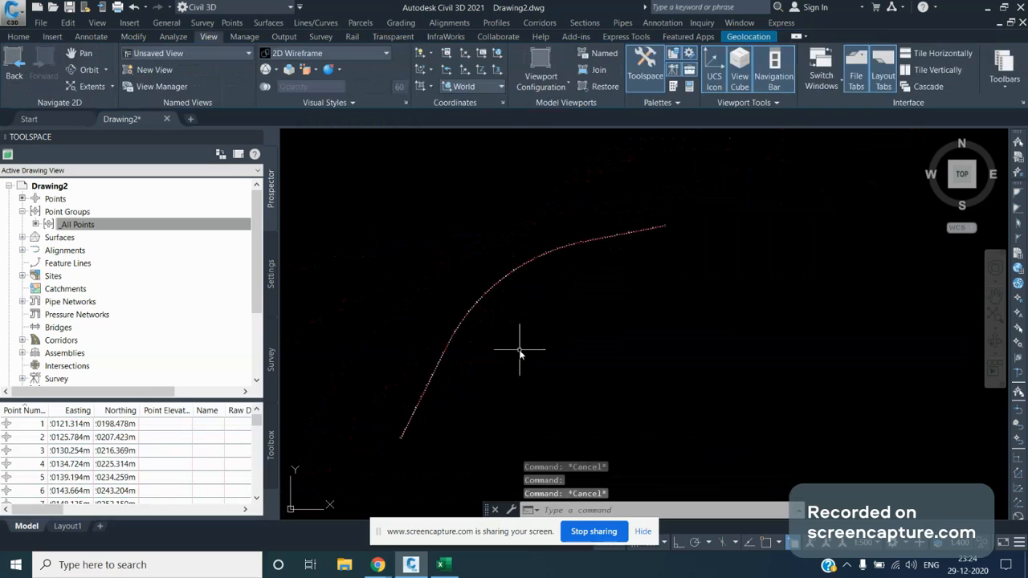
mouse_move(674, 222)
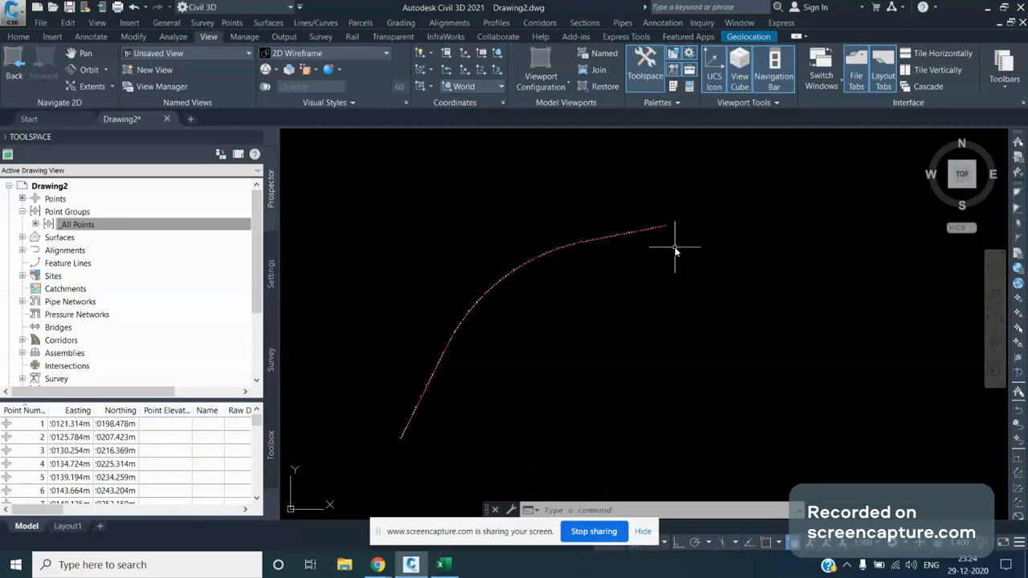
mouse_move(658, 237)
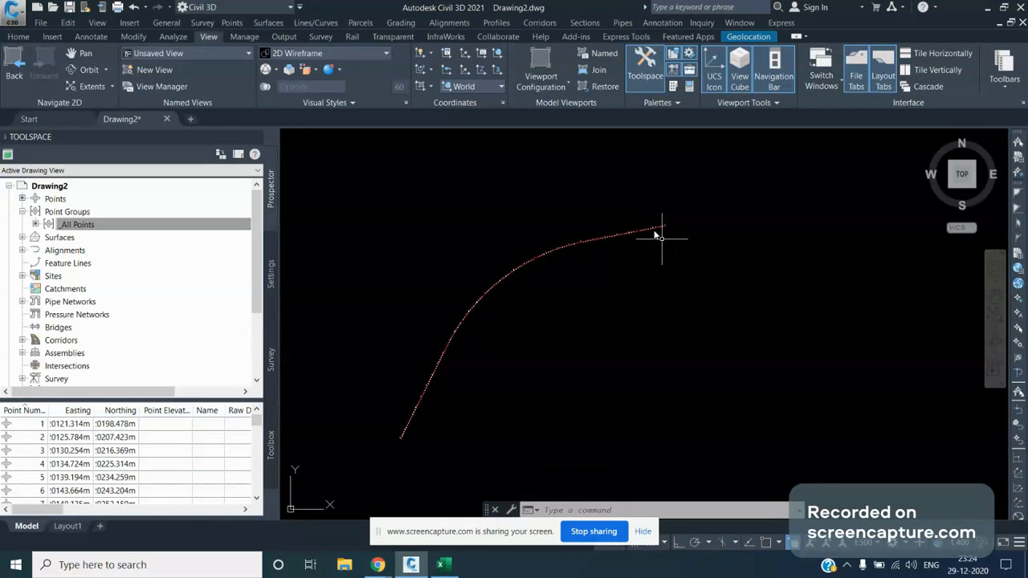